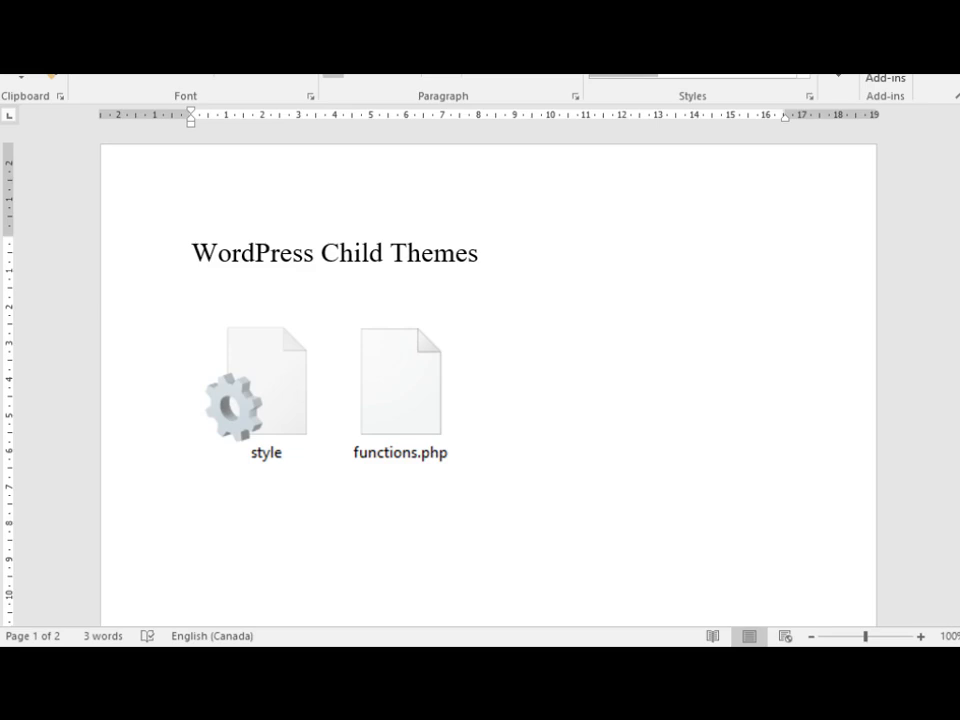
pyautogui.moveTo(278, 404)
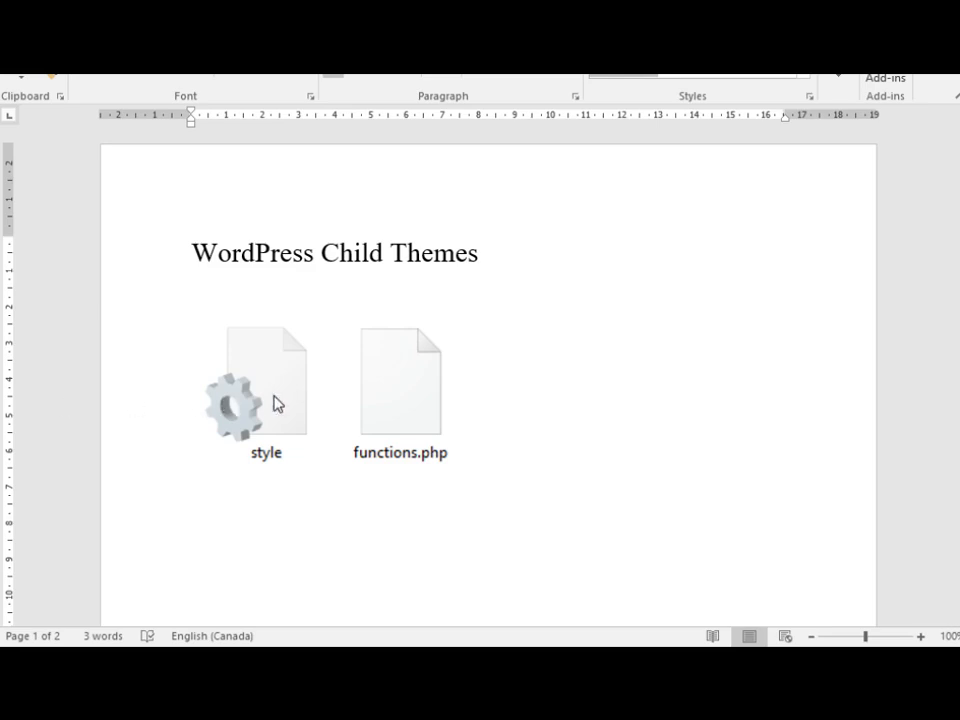
pyautogui.moveTo(542, 556)
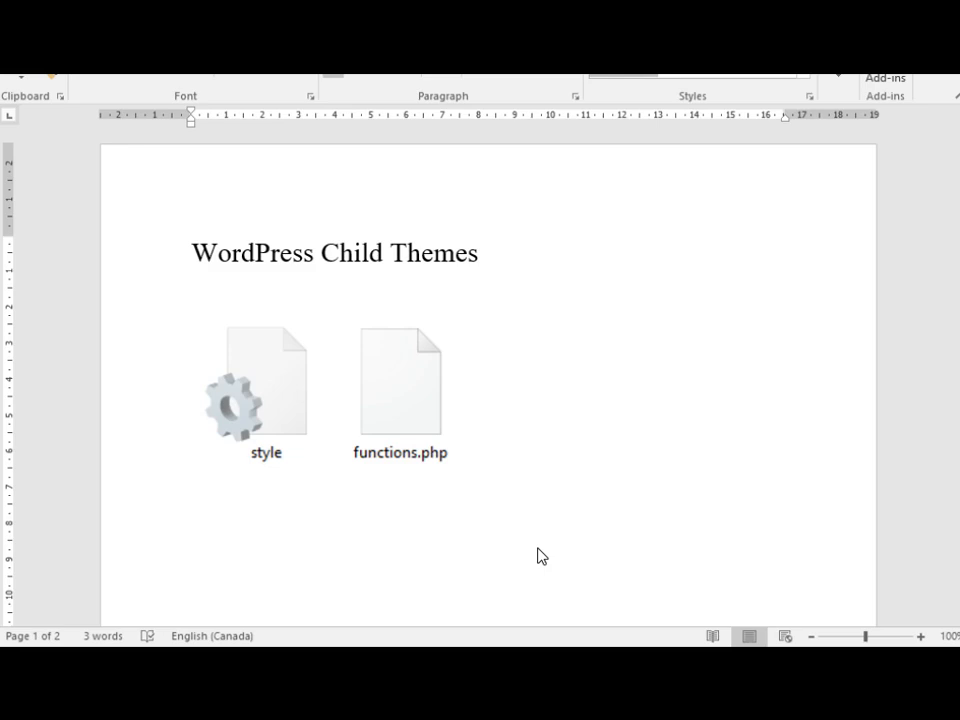
pyautogui.moveTo(420, 400)
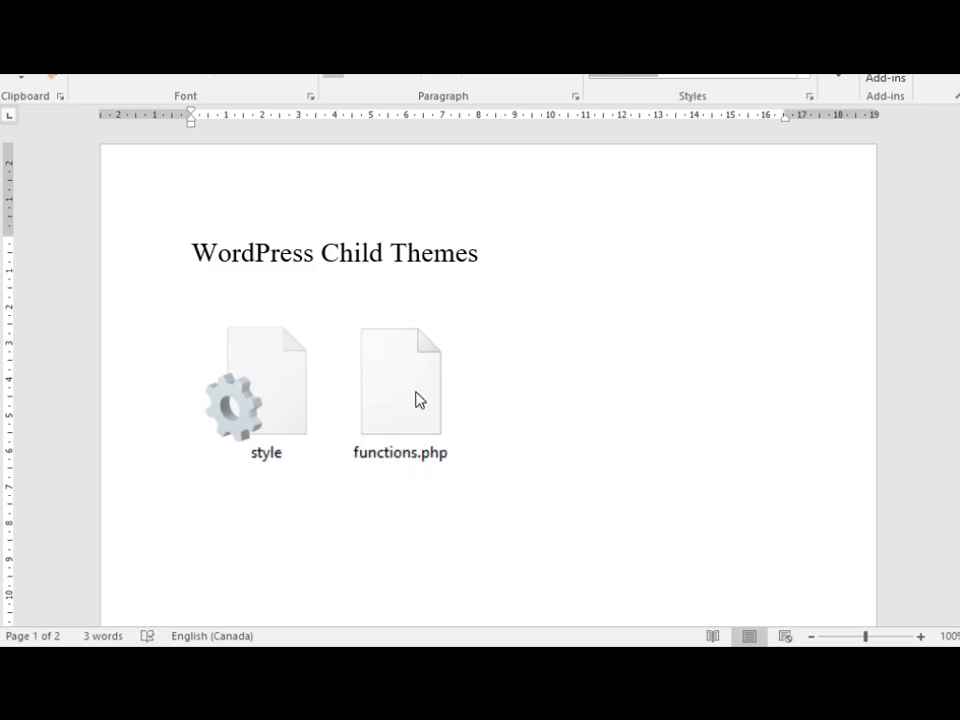